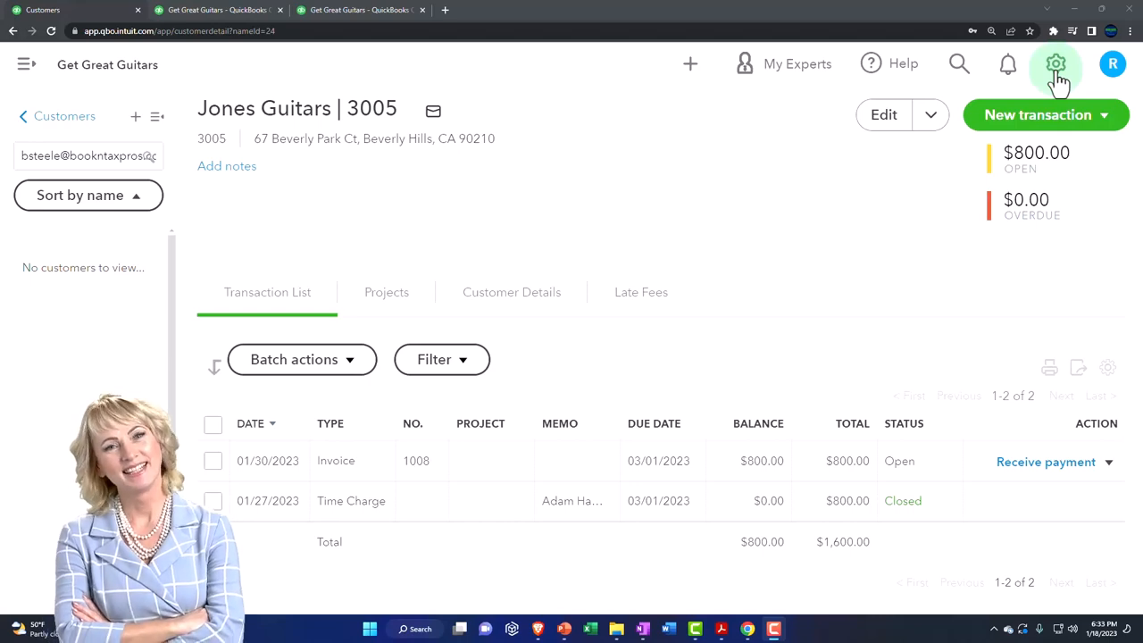
# - Open Account and Settings from the gear menu to reach the Expenses preferences
pyautogui.click(1056, 64)
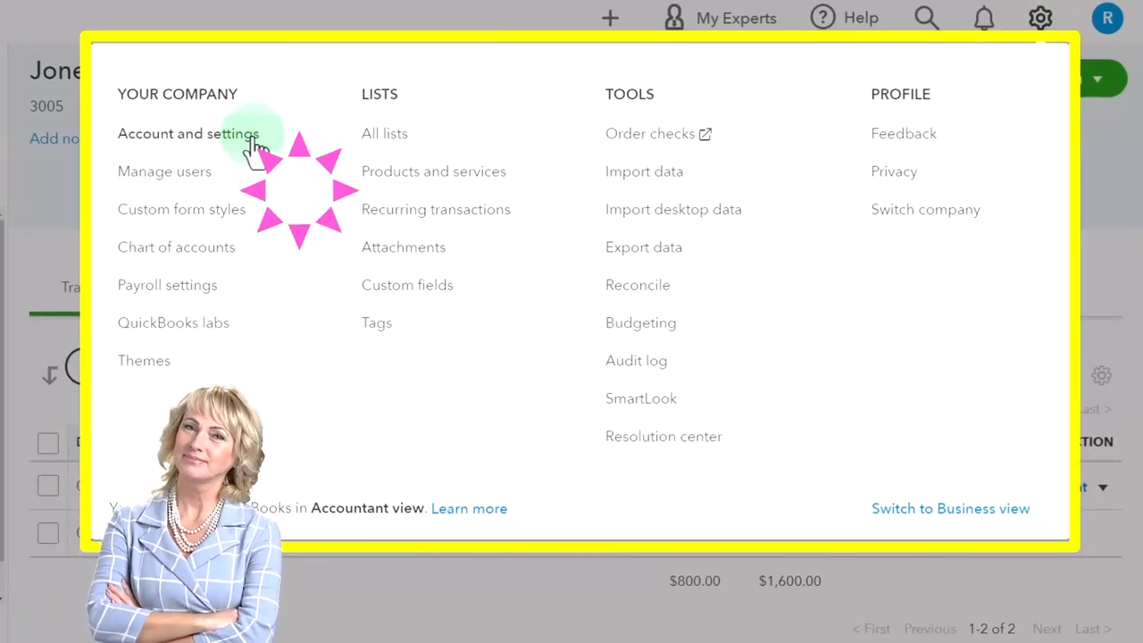
pyautogui.click(187, 133)
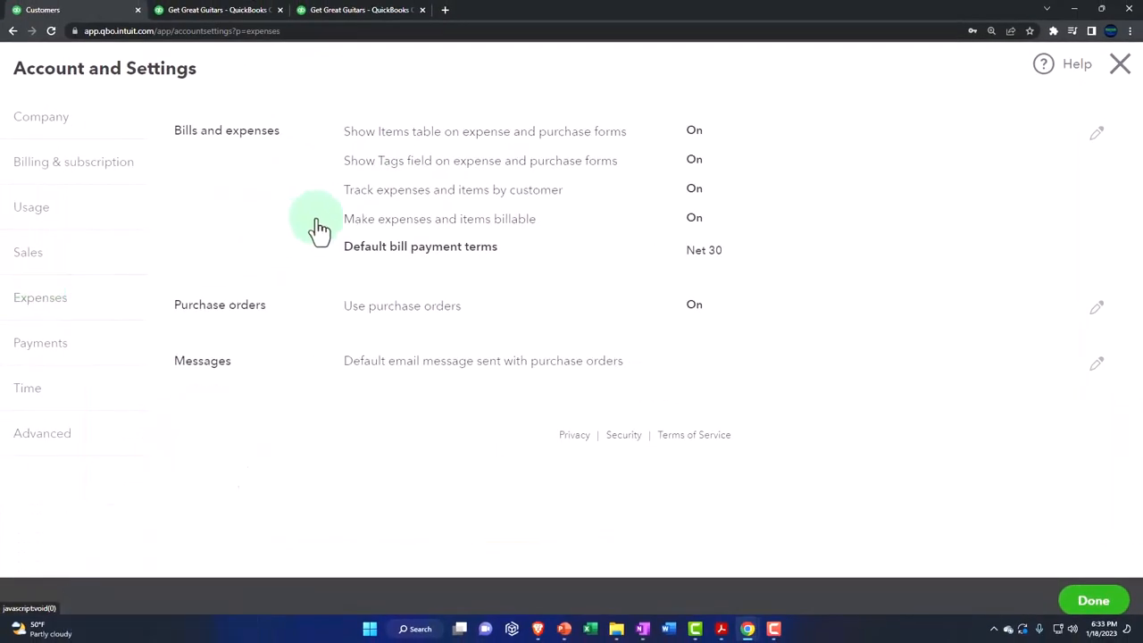
# - Edit Bills and expenses and uncheck 'Track billable expenses and items as income'
pyautogui.click(1097, 132)
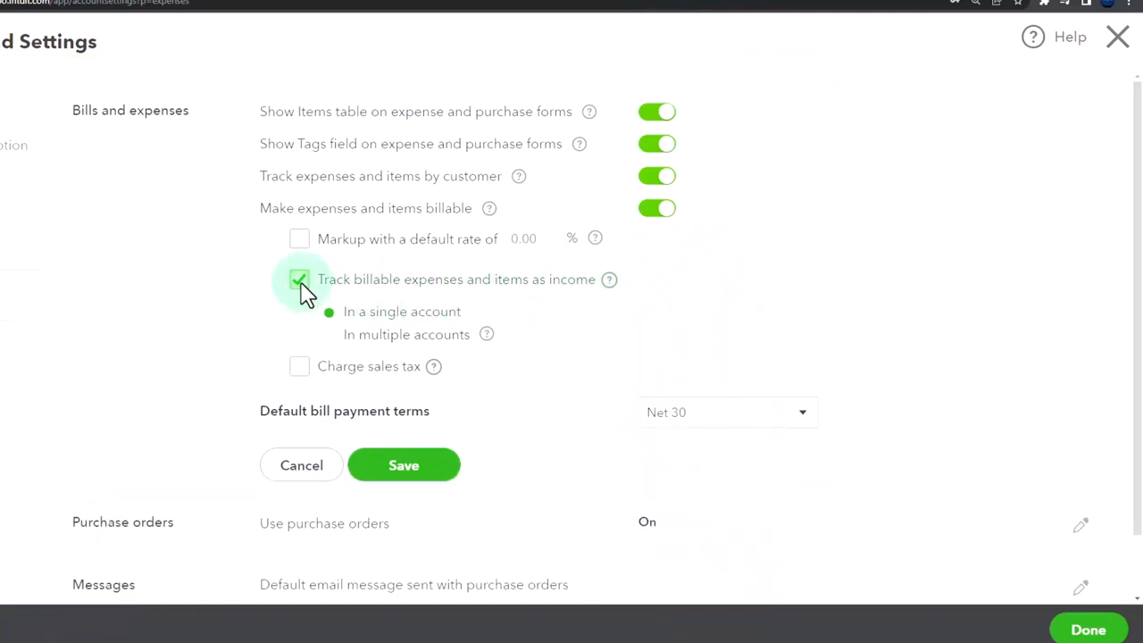
pyautogui.click(299, 278)
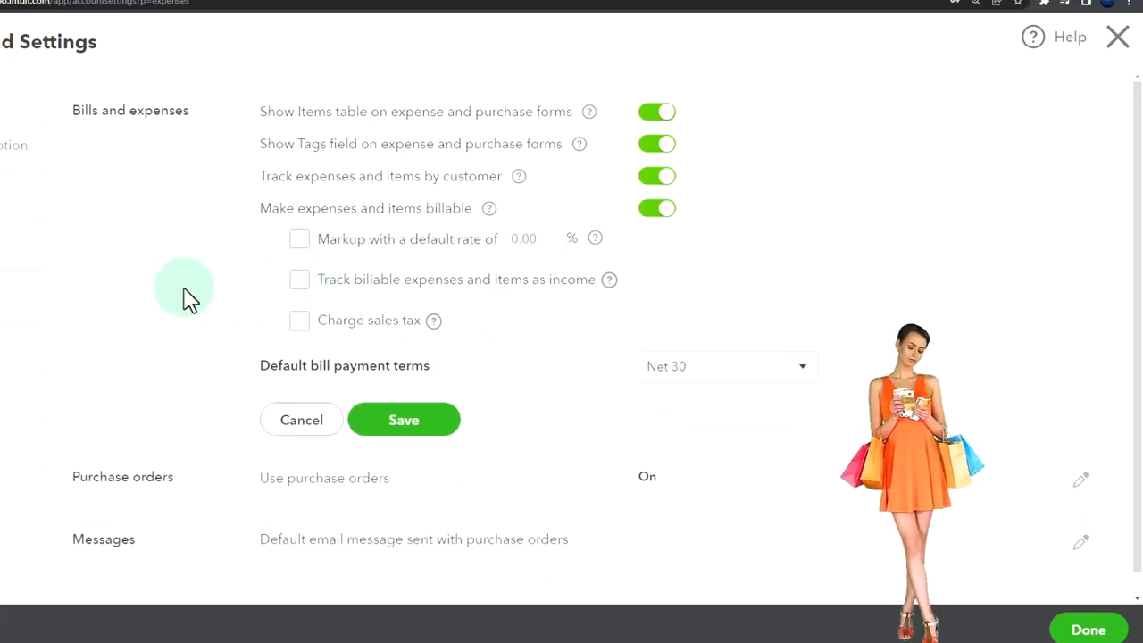
# - Save the Bills and expenses section with income tracking turned off
pyautogui.click(403, 419)
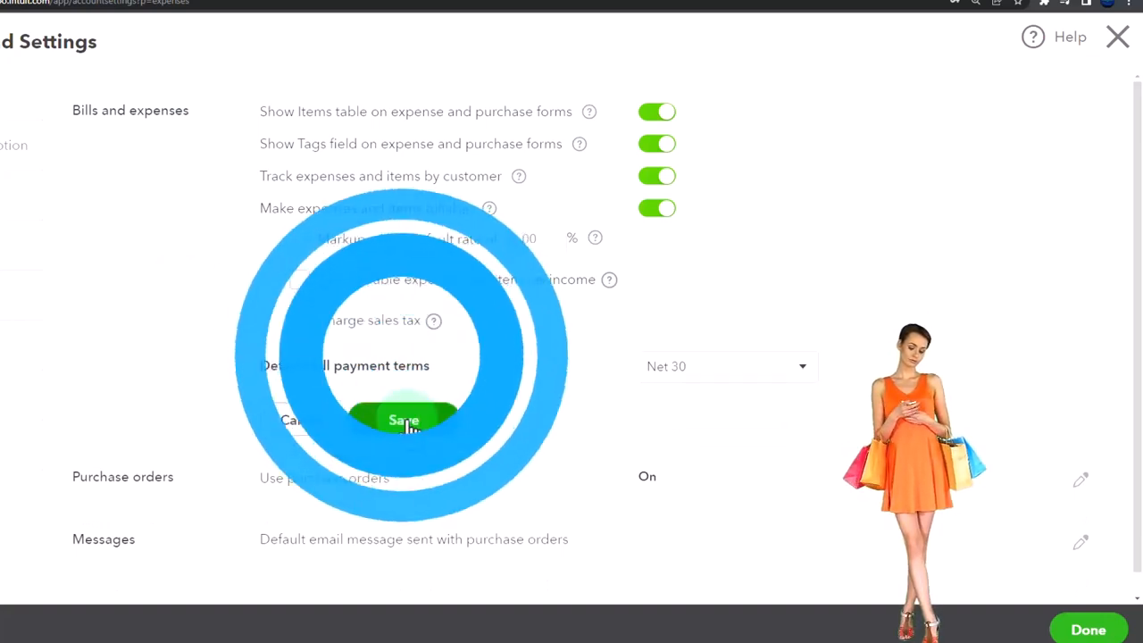